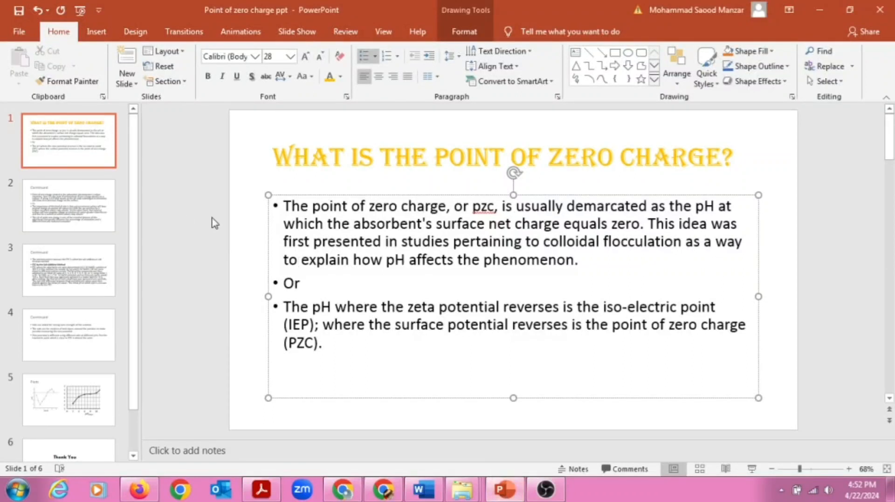
mouse_move(253, 312)
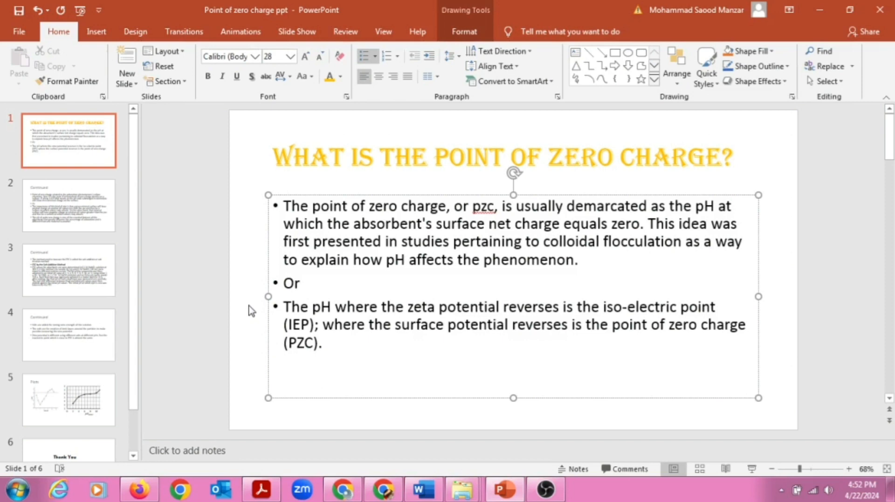
mouse_move(411, 359)
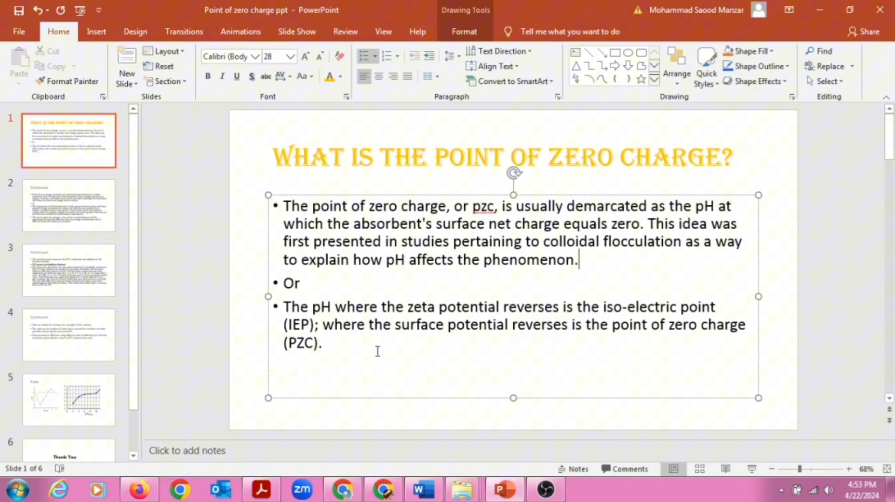
mouse_move(507, 330)
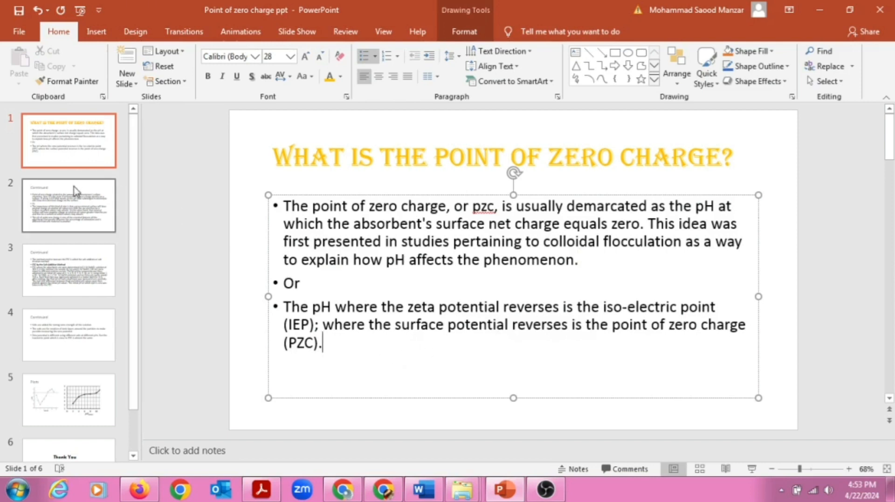
Review slide 2's text on why PZC matters for adsorption, then move to slide 3 on the salt addition method
click(68, 205)
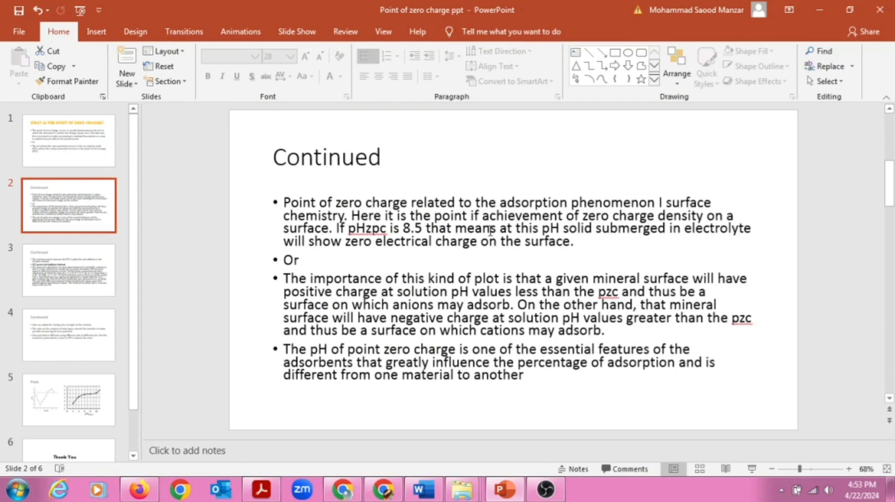
mouse_move(525, 245)
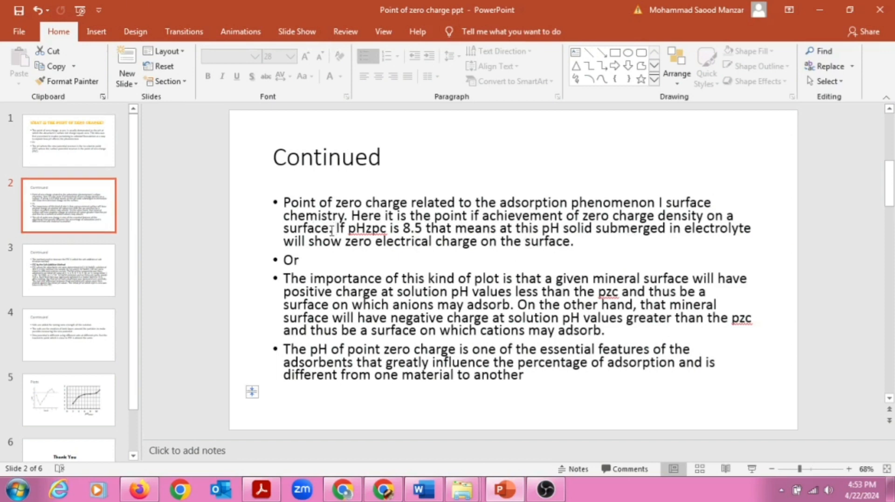
click(394, 252)
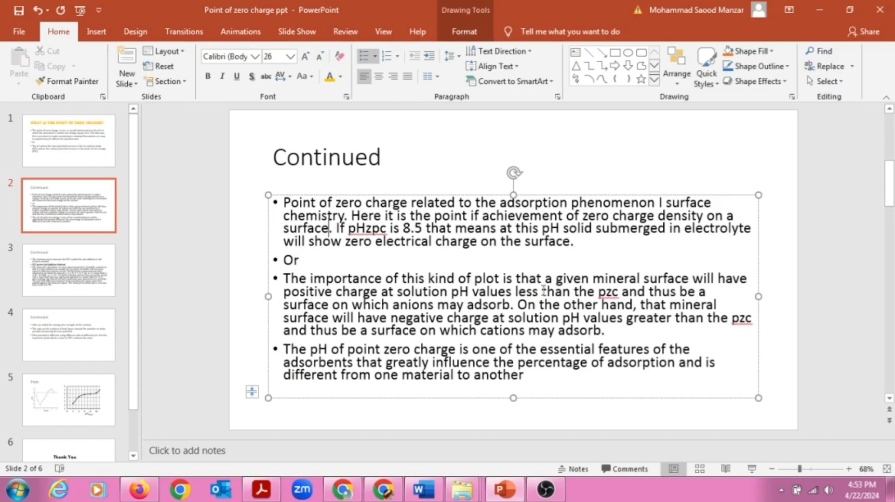
mouse_move(560, 312)
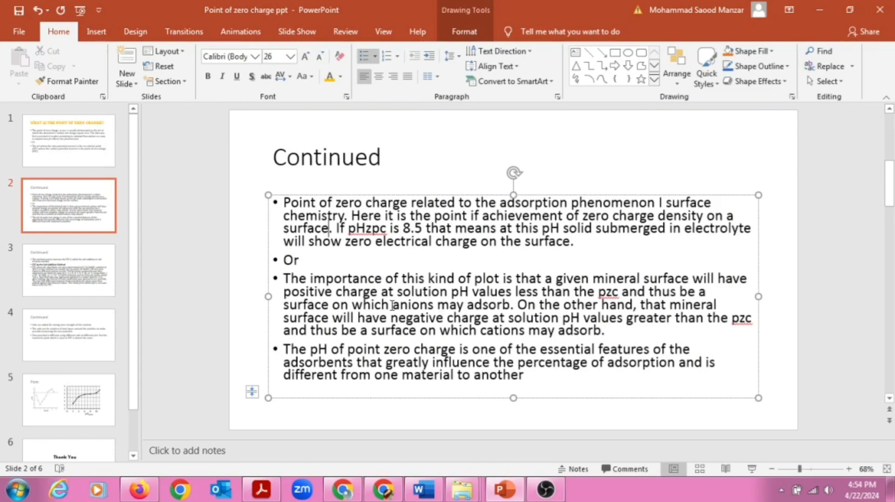
mouse_move(513, 304)
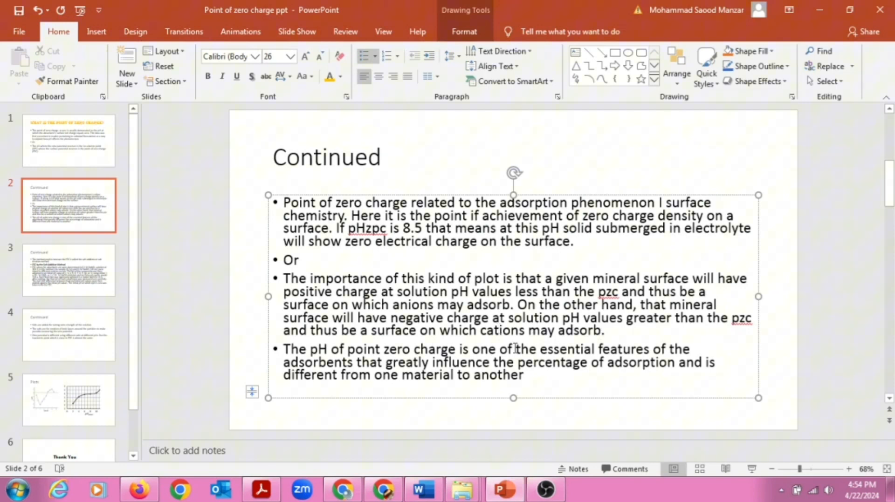
click(331, 228)
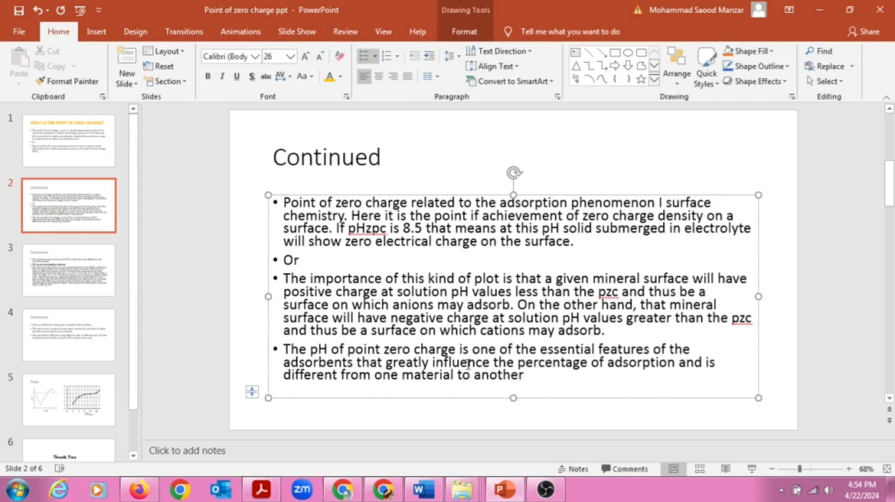
mouse_move(530, 377)
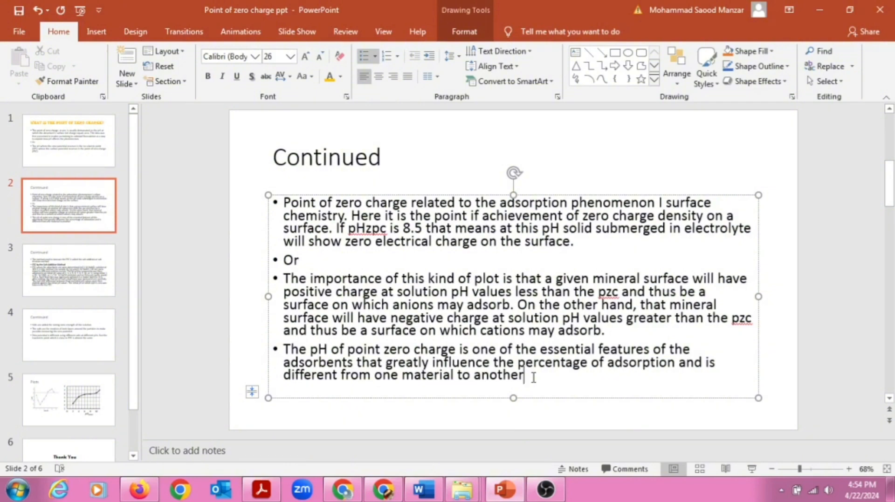
click(68, 270)
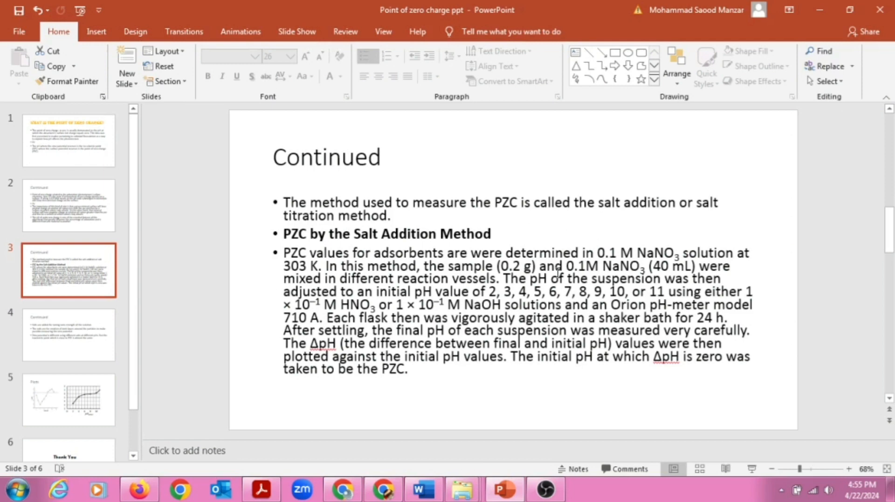
mouse_move(497, 310)
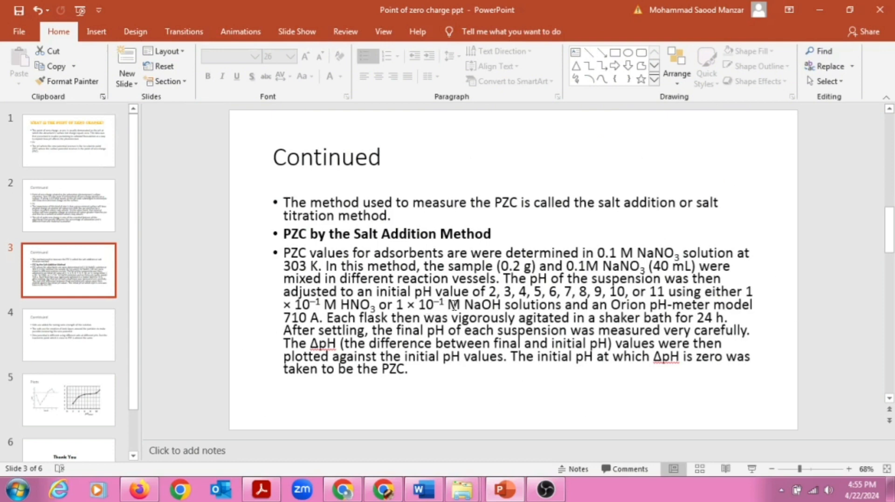
mouse_move(505, 306)
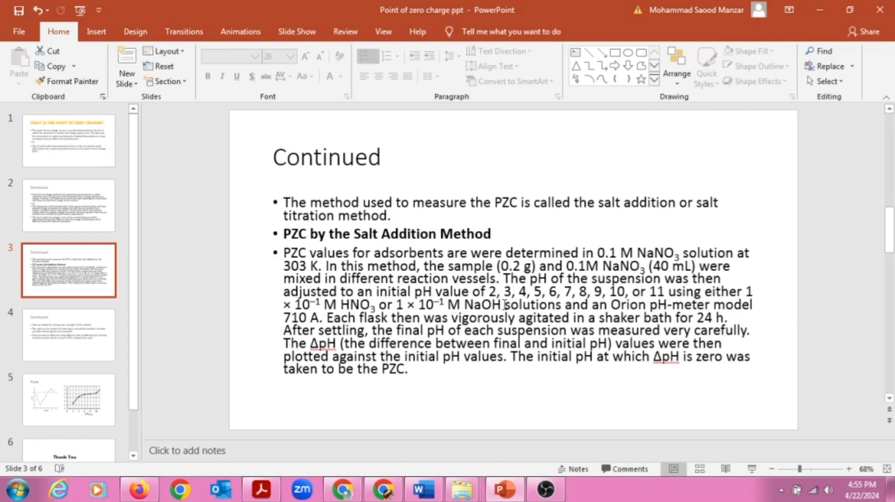
Review slide 3's salt addition text and move to slide 4 on salts and zeta potential
click(502, 303)
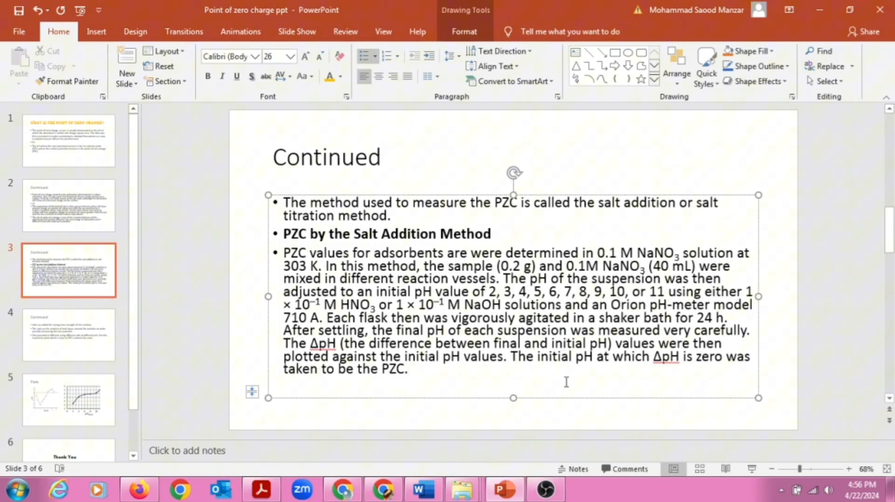
mouse_move(627, 378)
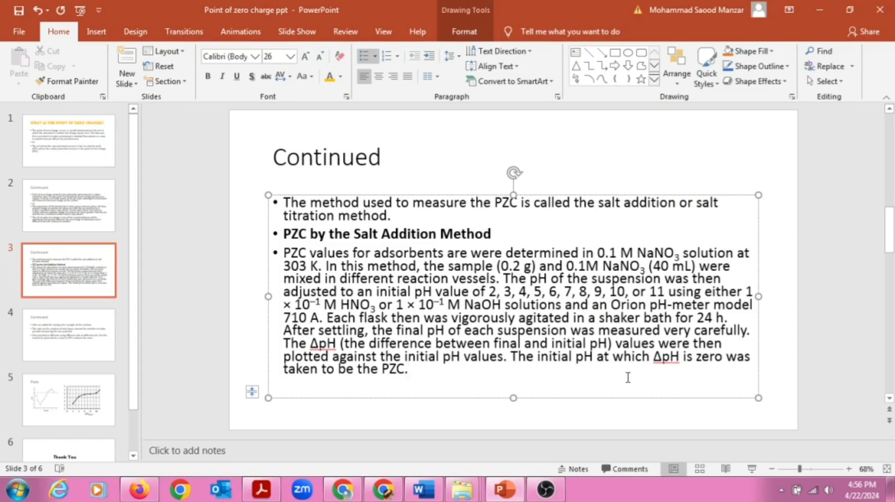
click(68, 336)
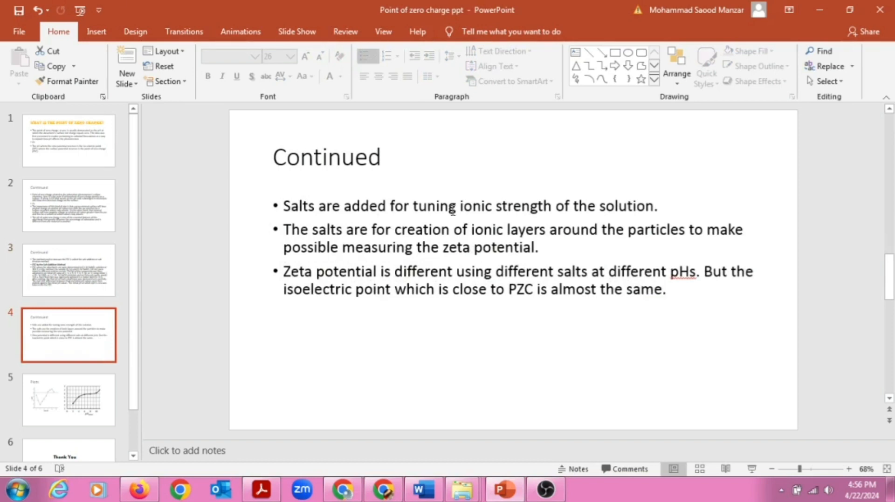
click(451, 206)
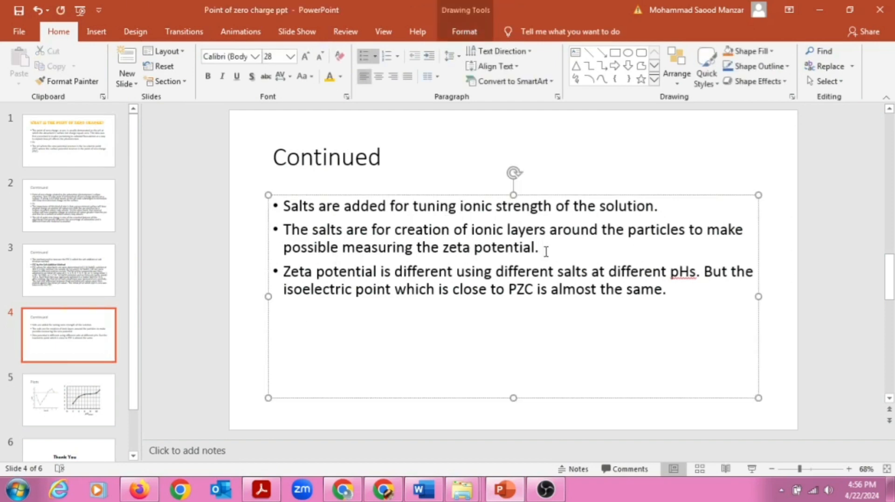
click(540, 247)
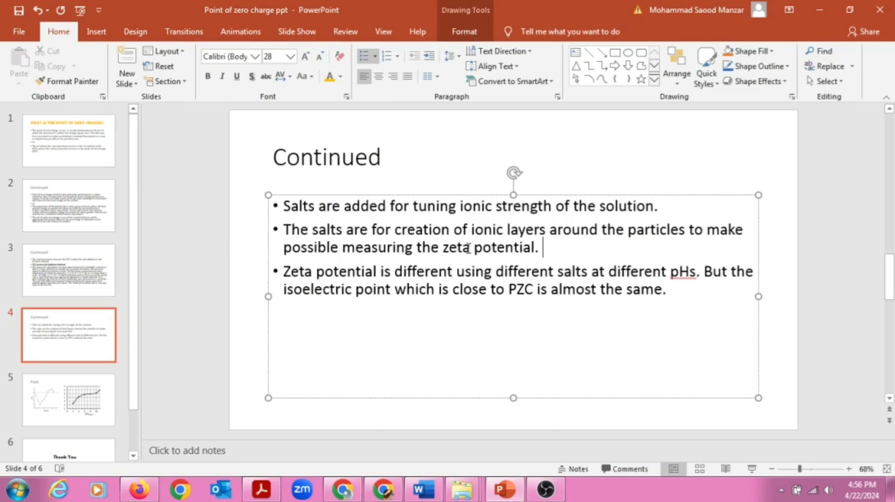
mouse_move(561, 247)
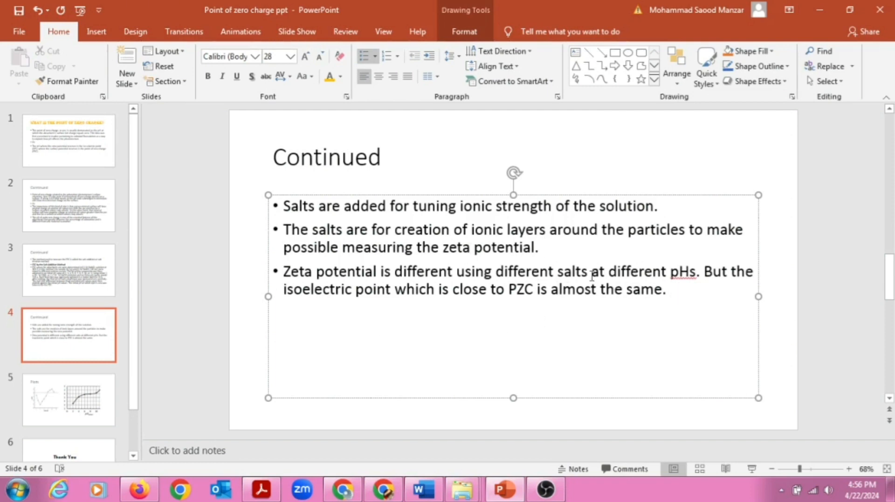
click(68, 400)
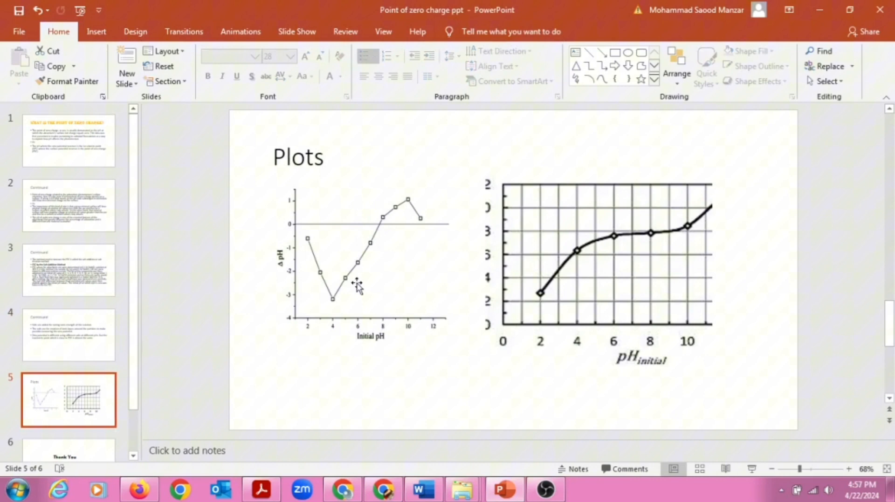
mouse_move(283, 300)
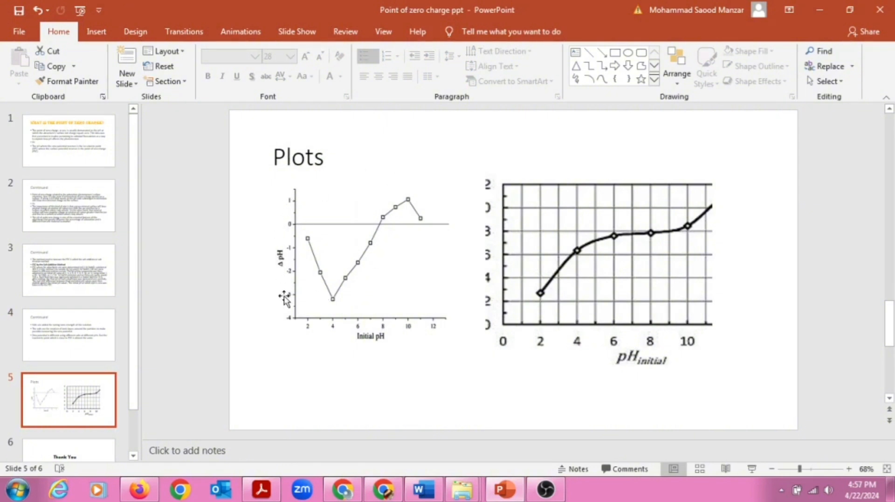
mouse_move(276, 269)
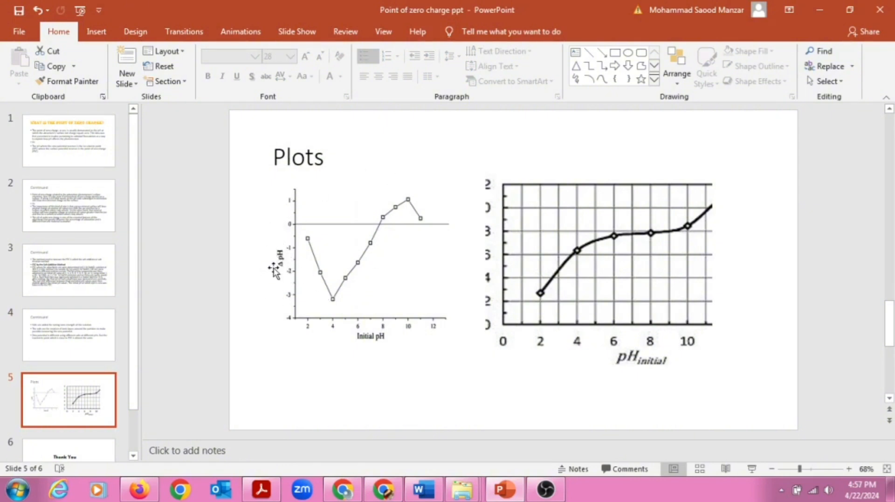
mouse_move(374, 343)
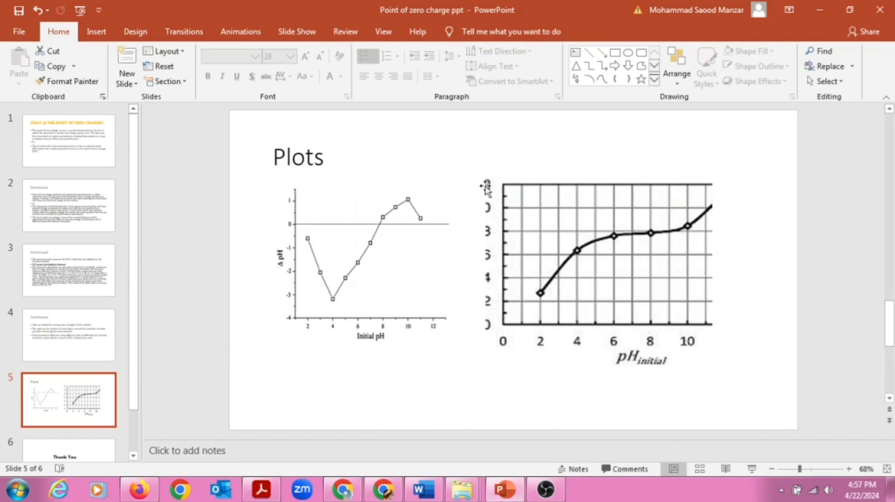
mouse_move(583, 343)
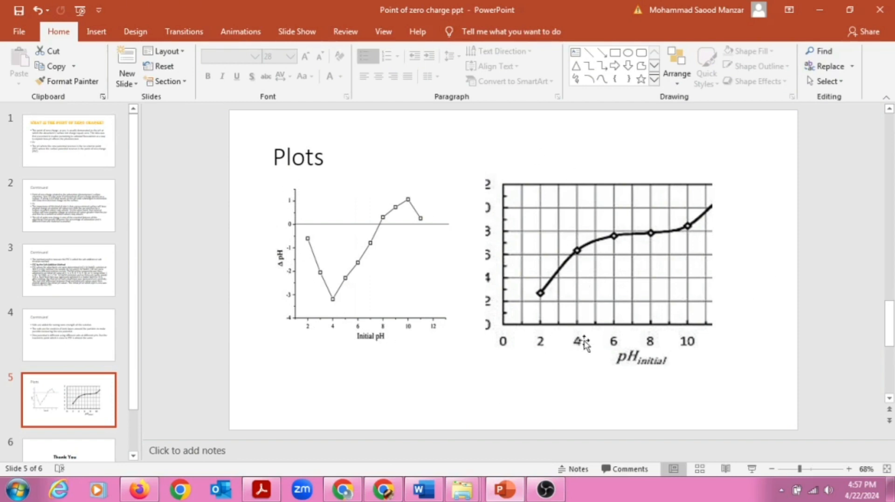
mouse_move(688, 382)
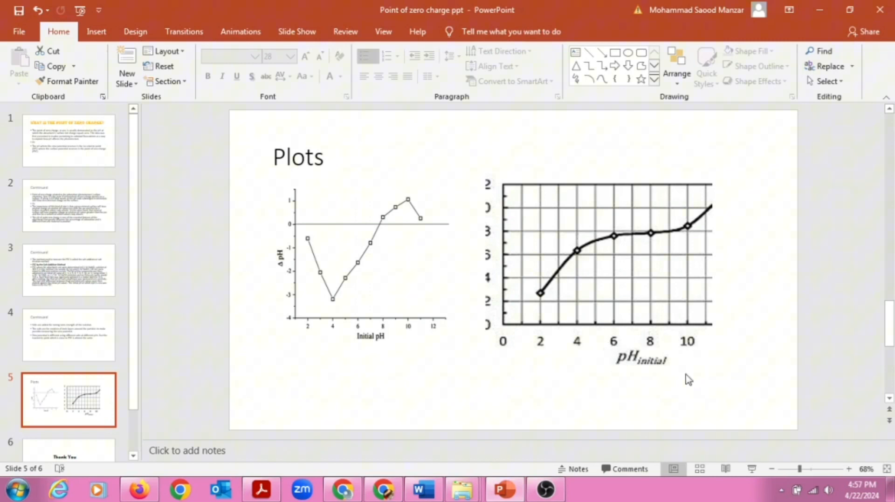
mouse_move(561, 112)
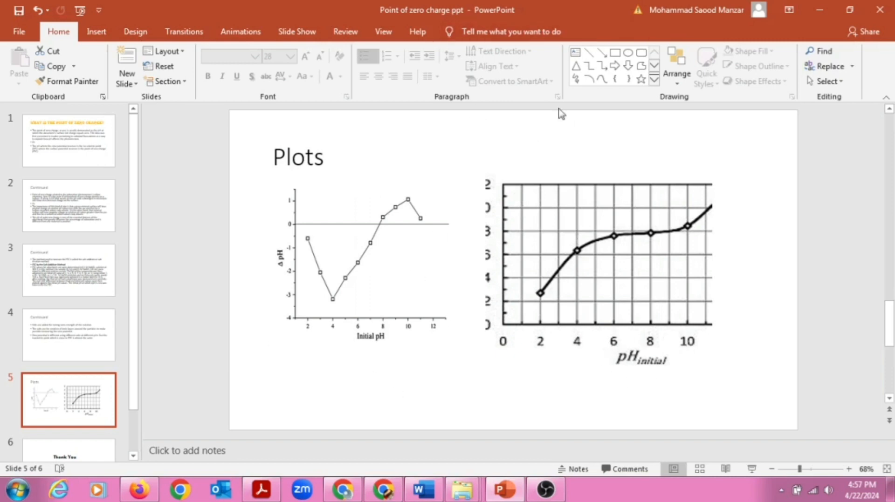
mouse_move(503, 328)
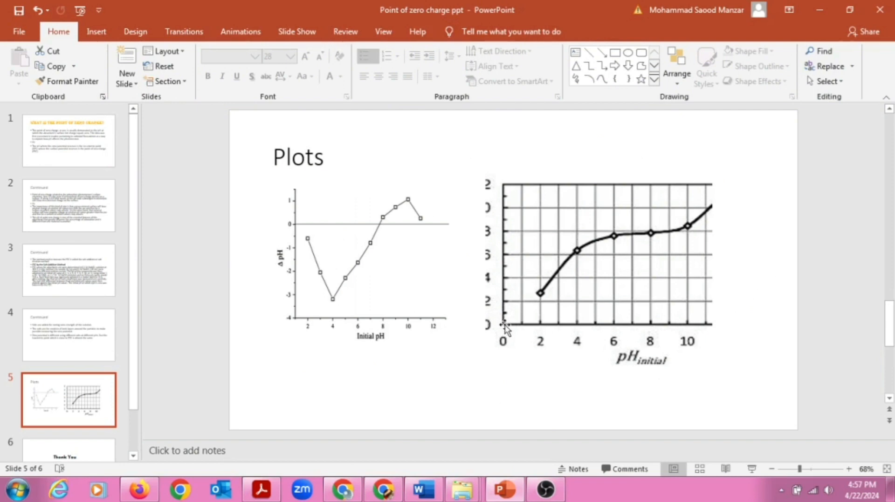
mouse_move(654, 235)
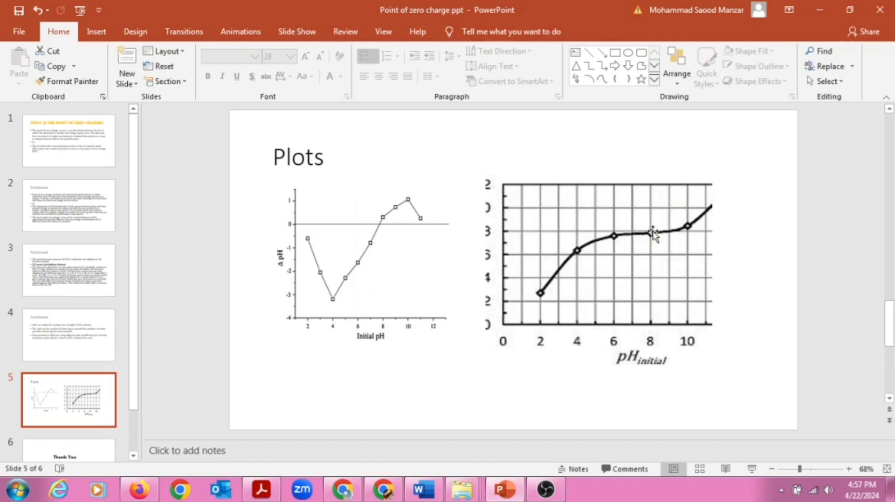
mouse_move(627, 300)
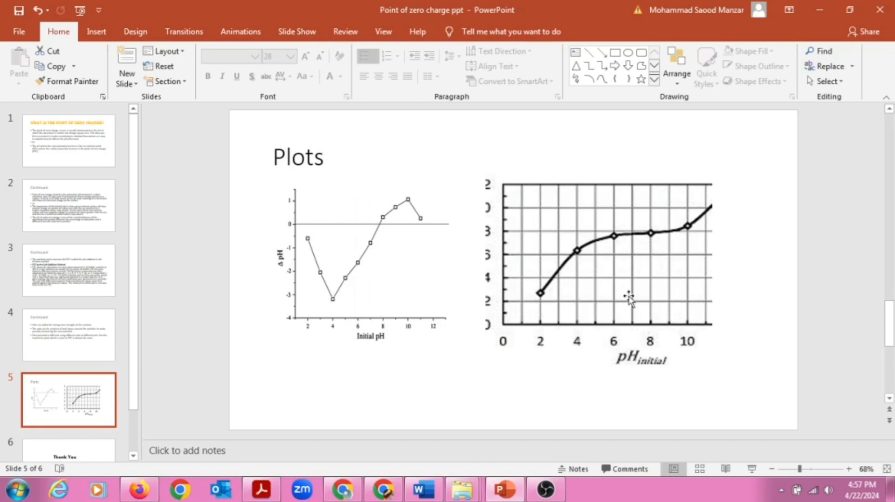
mouse_move(180, 384)
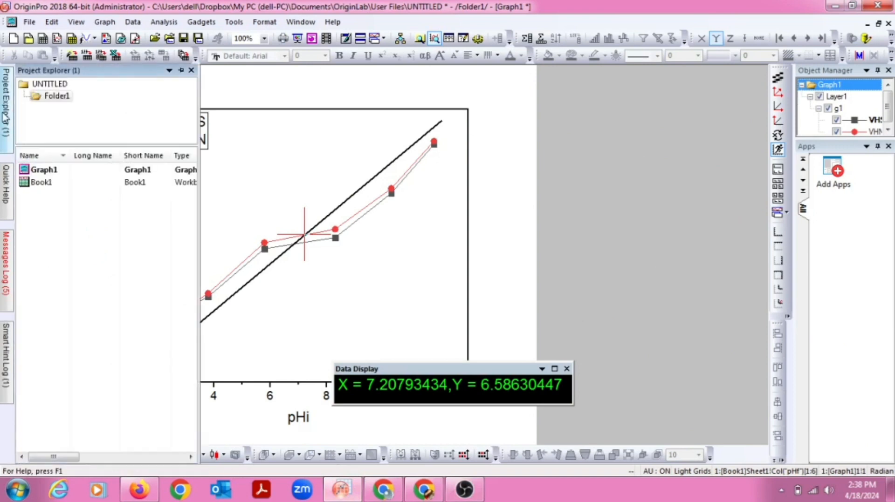
Review the Book1 VHS and VHN pH columns, select all three and bring up the plot types
click(41, 182)
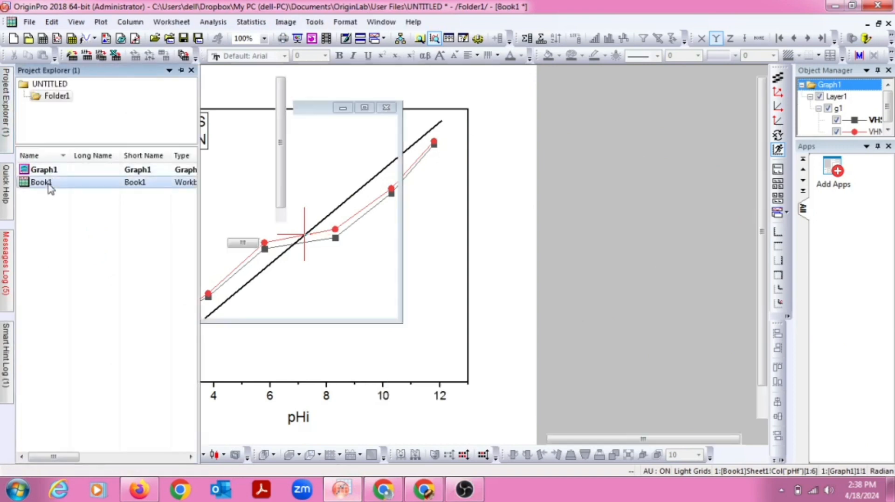
double_click(40, 182)
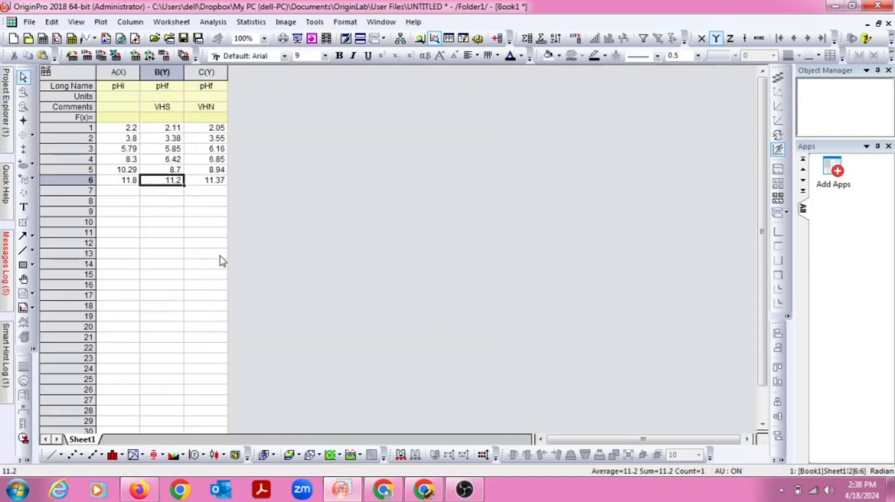
click(205, 253)
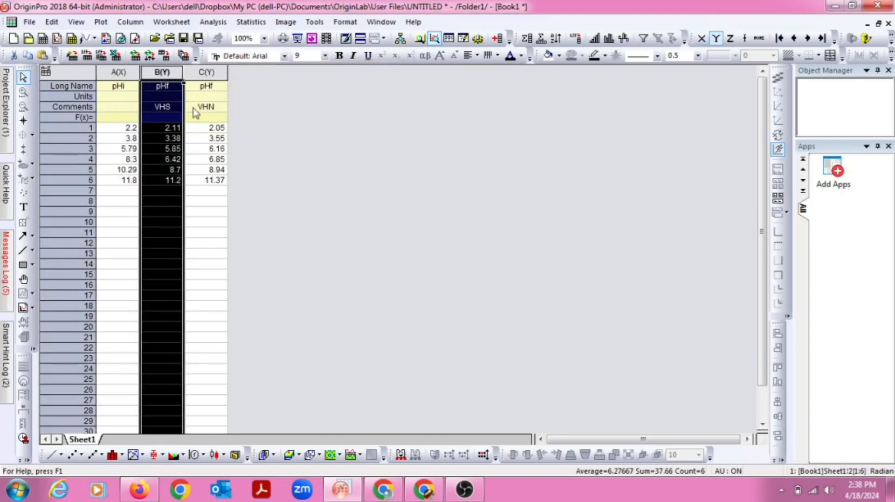
click(163, 128)
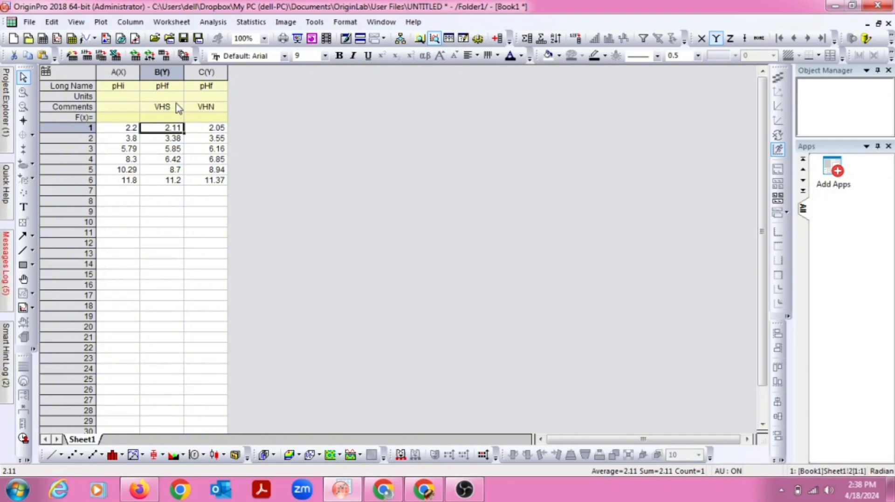
click(205, 107)
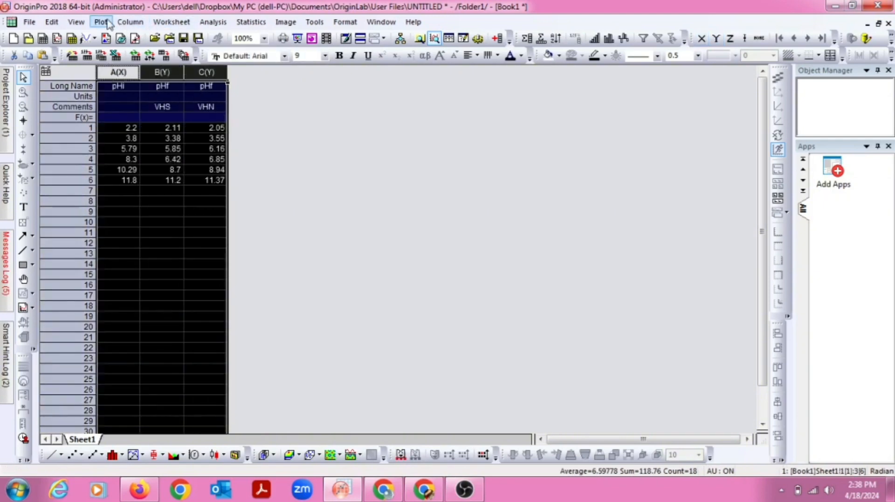
click(101, 21)
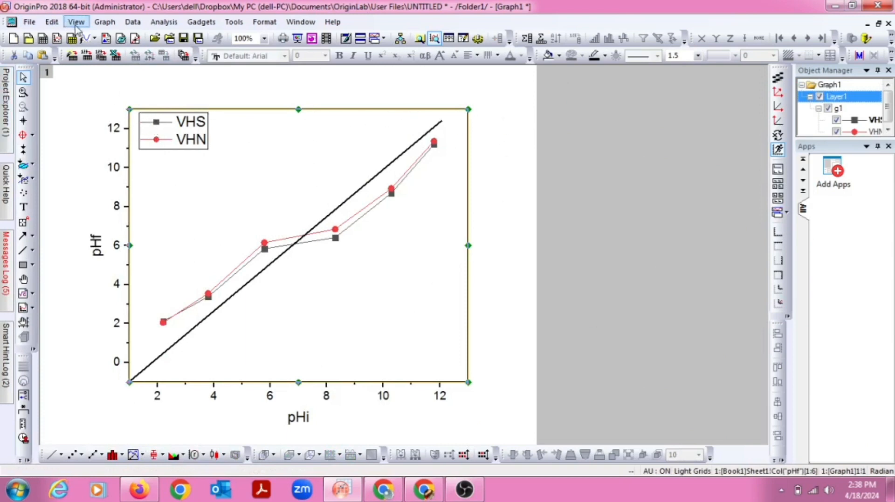
Review the axis scale and grid settings for the pHi axis and apply them back to the graph
click(76, 21)
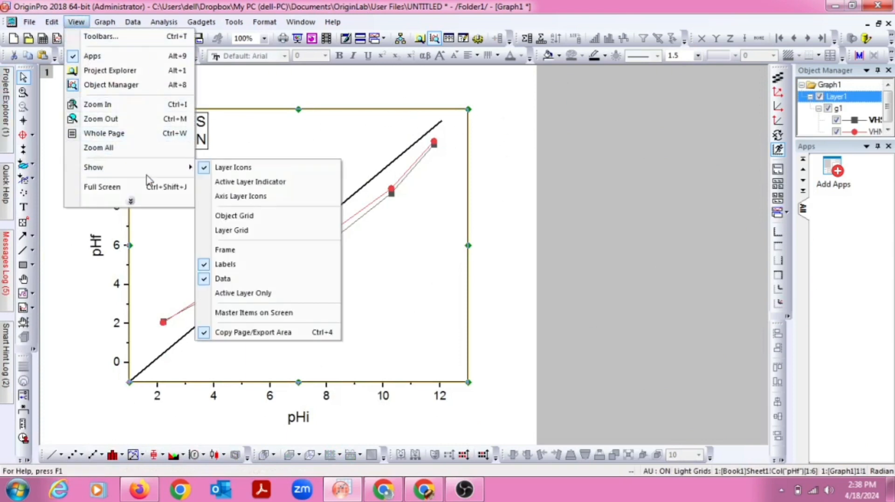
mouse_move(433, 264)
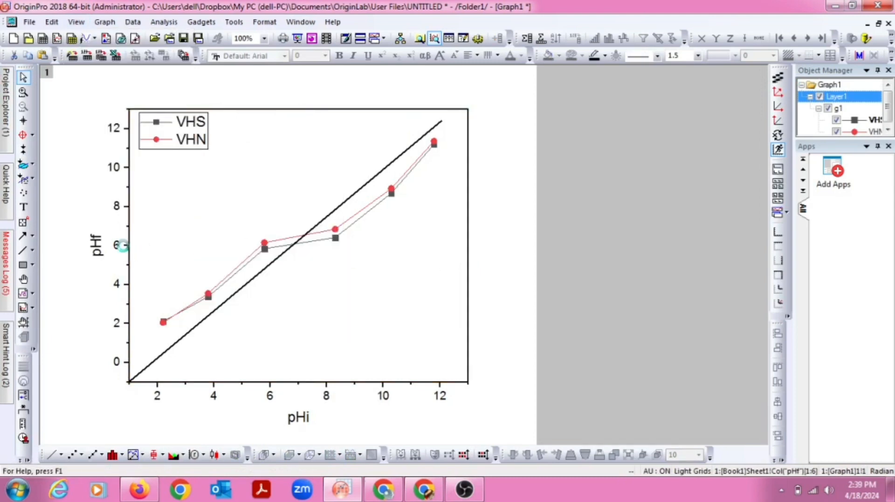
mouse_move(371, 197)
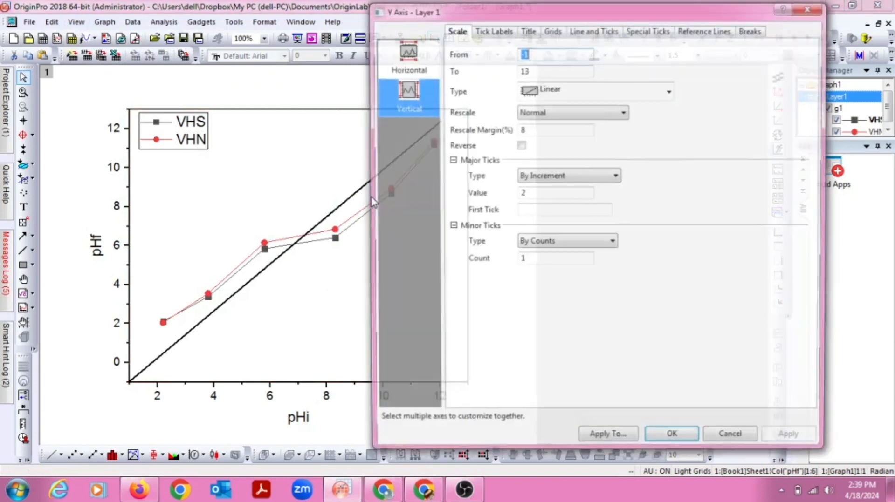
click(551, 29)
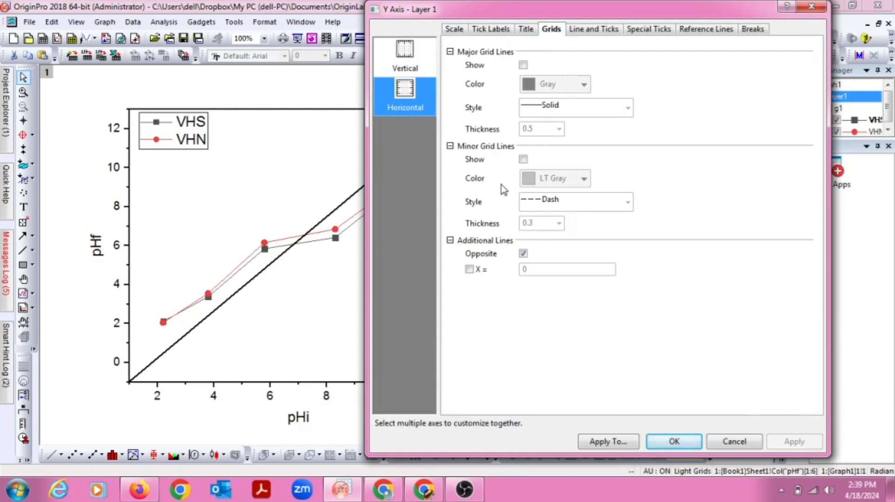
mouse_move(532, 250)
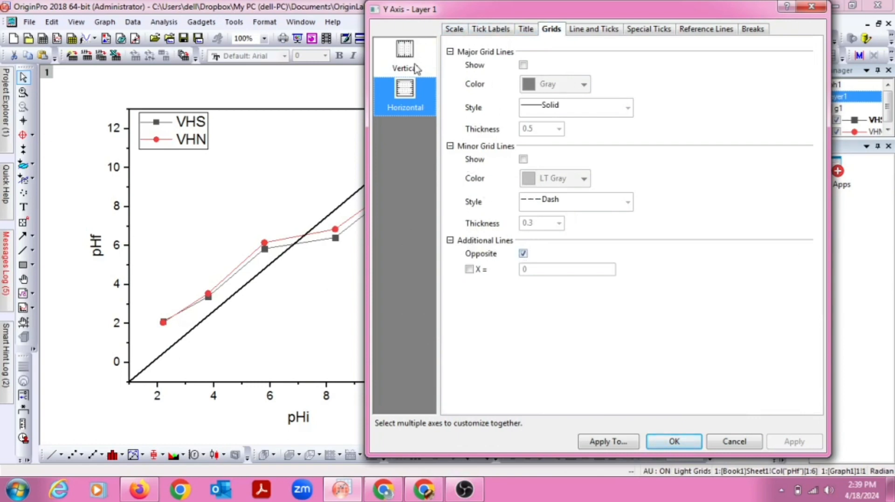
click(405, 54)
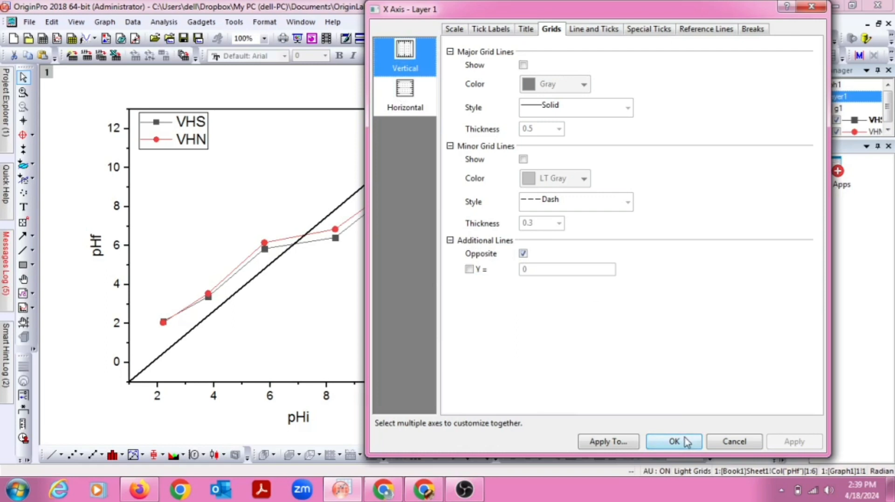
click(673, 440)
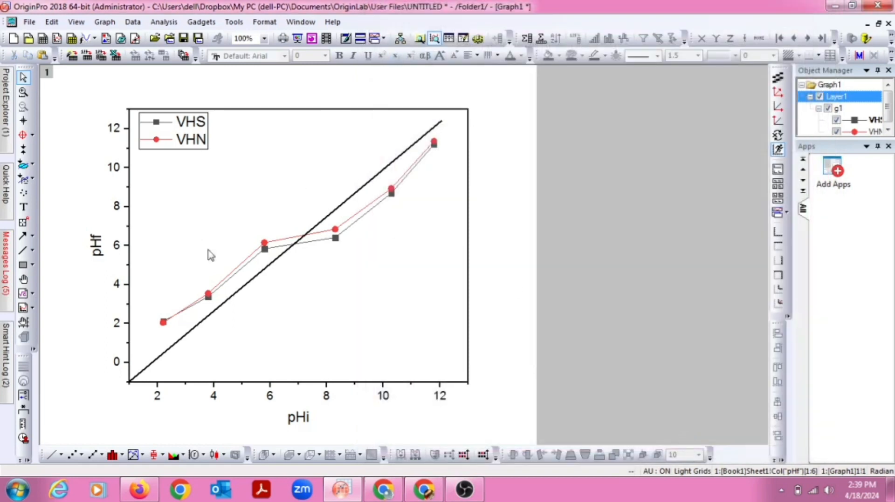
mouse_move(175, 407)
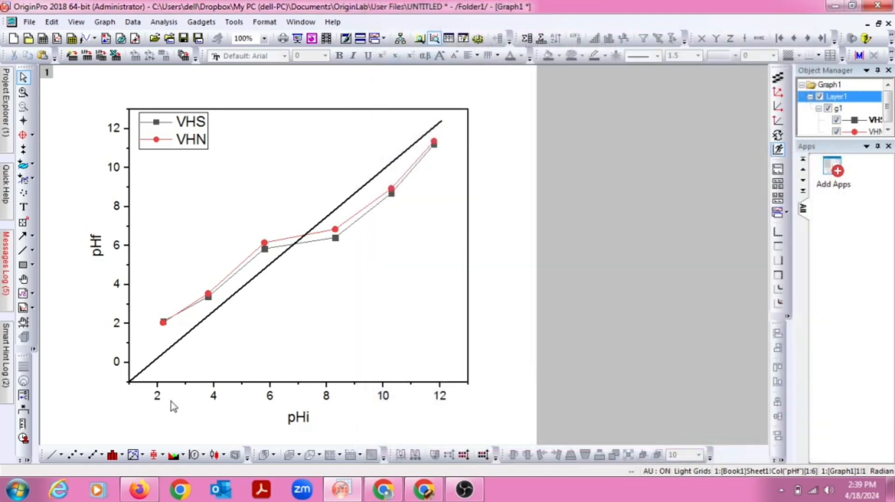
mouse_move(285, 256)
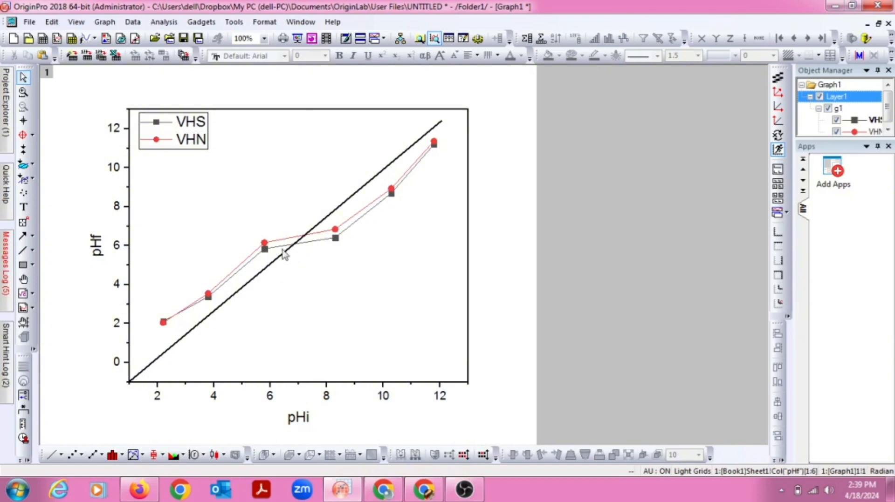
mouse_move(132, 379)
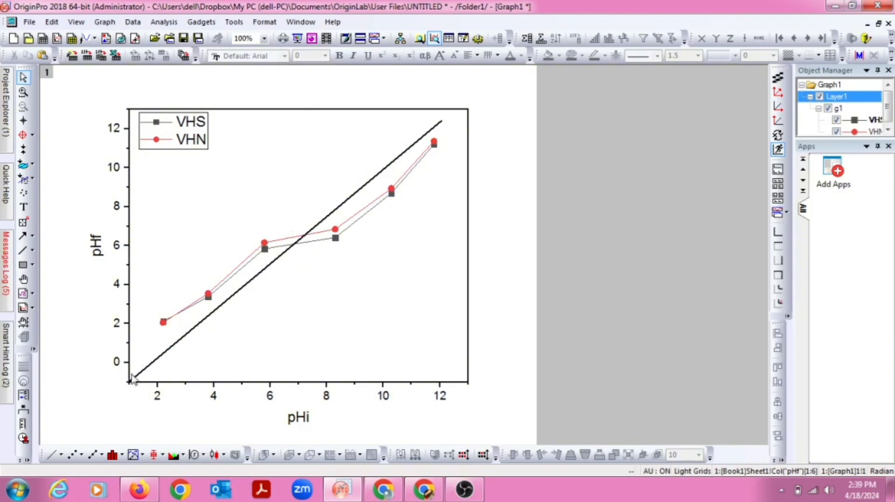
mouse_move(298, 252)
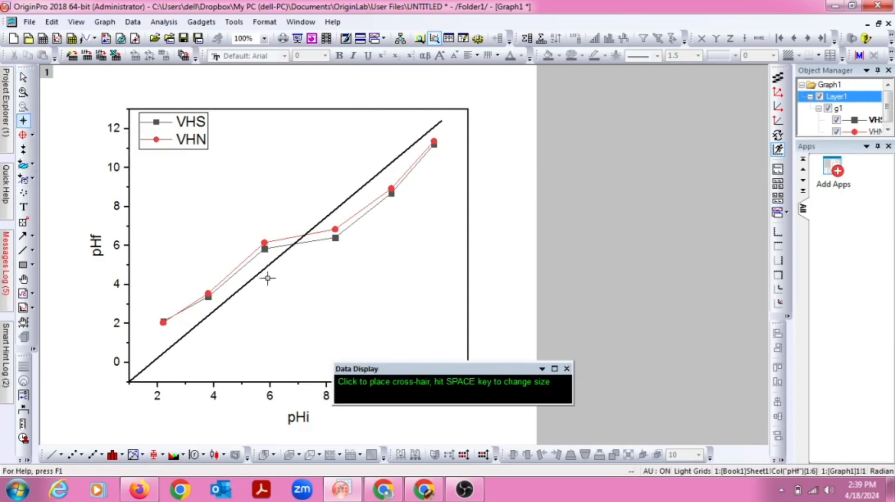
mouse_move(293, 245)
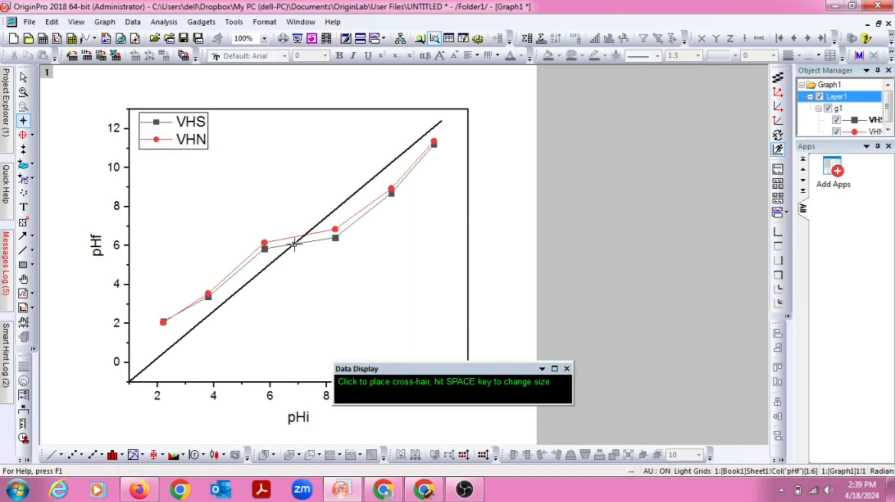
Place the crosshair at the curves' crossing reading X = 7.21, Y = 6.55, then switch to the journal article
click(294, 245)
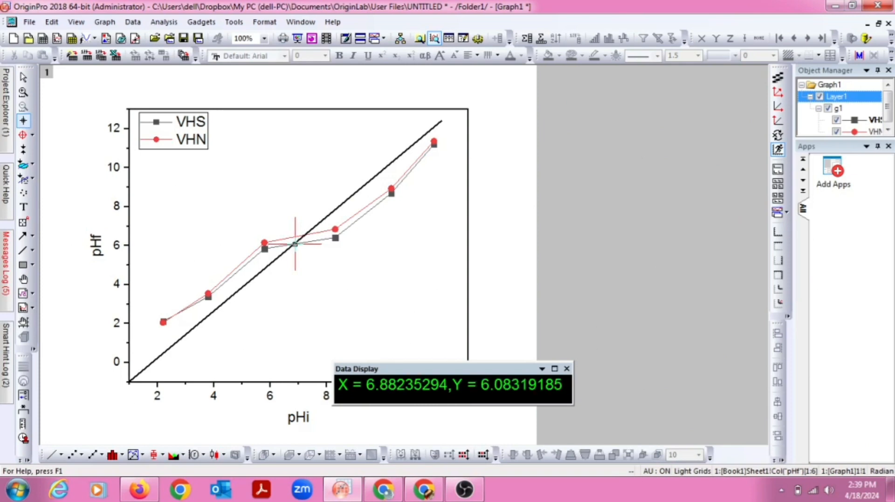
mouse_move(301, 278)
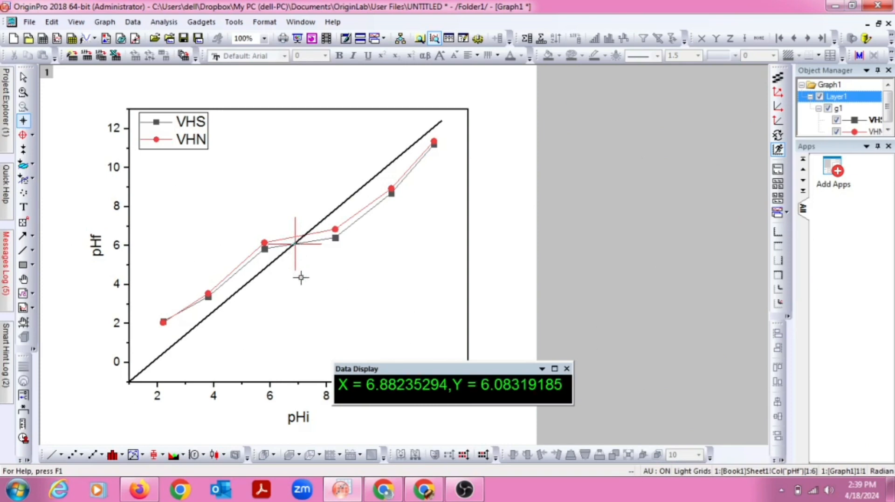
mouse_move(319, 249)
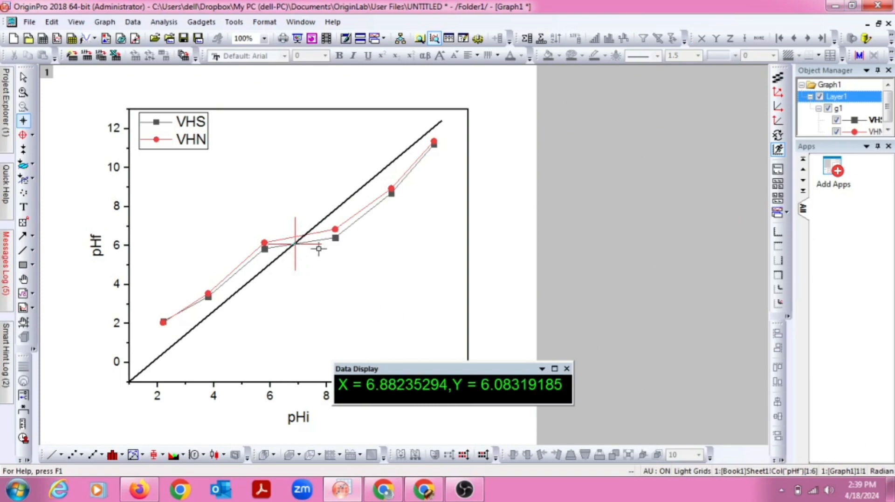
mouse_move(302, 237)
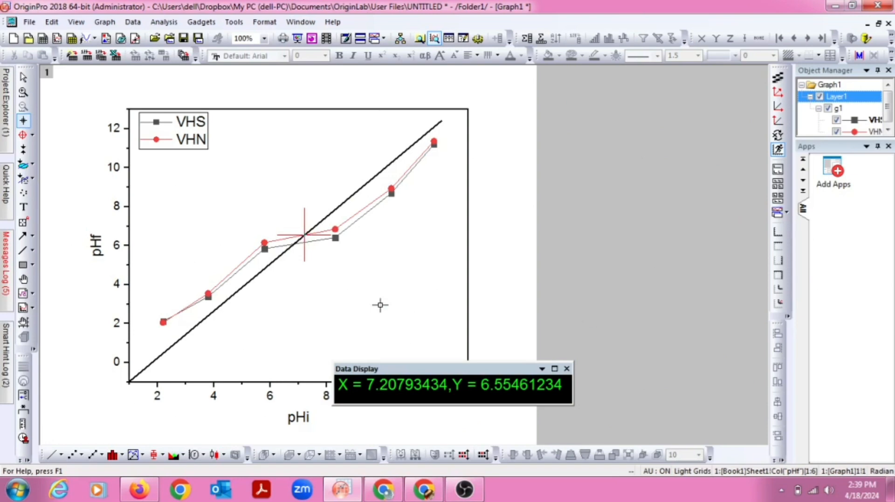
mouse_move(435, 435)
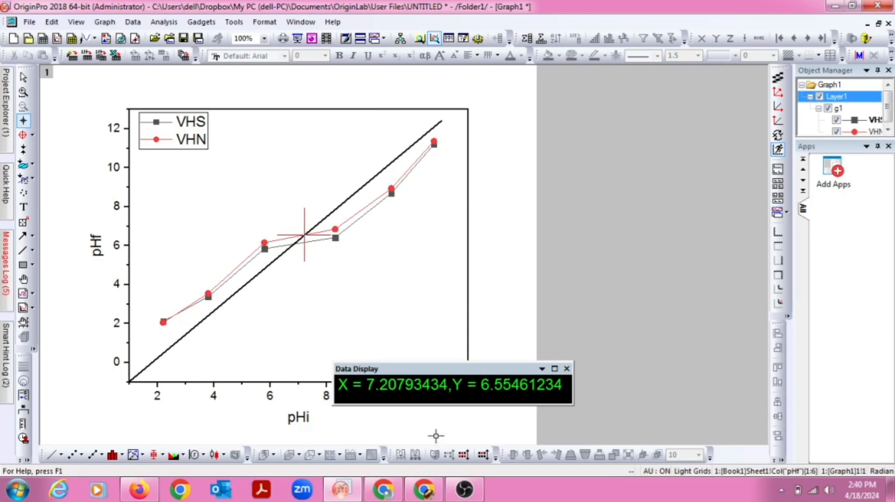
click(423, 490)
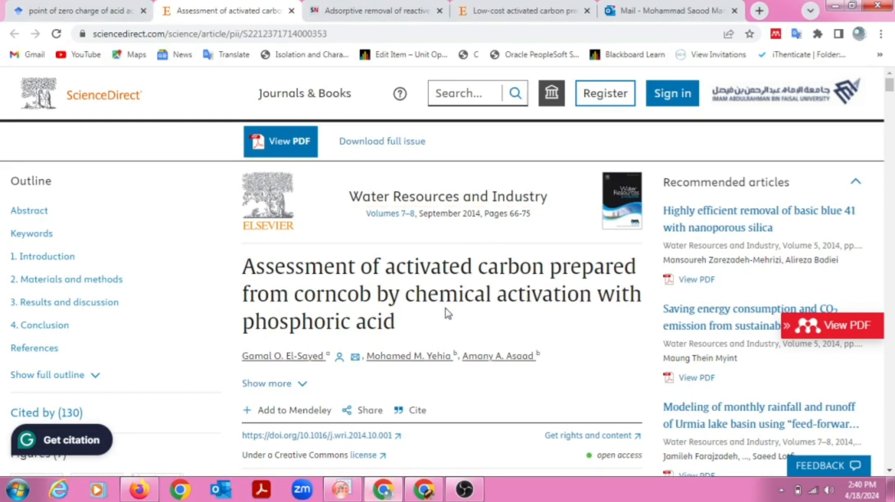
mouse_move(706, 223)
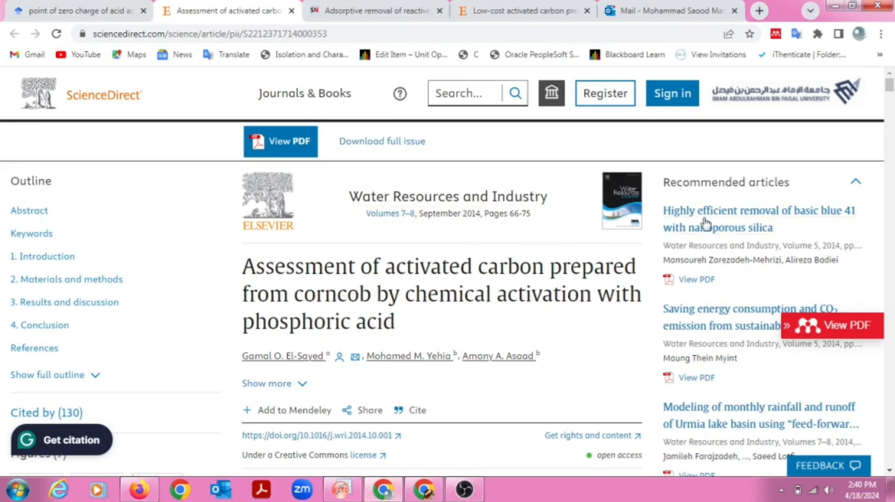
mouse_move(705, 225)
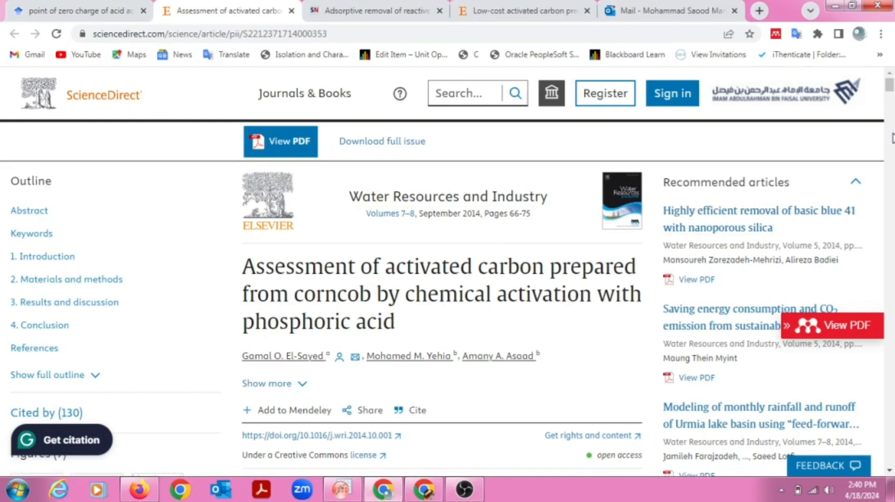
Scroll to the article's pHpzc section, highlight the reported values 5.7 and 7.0, and return to OriginPro
scroll(down, 3)
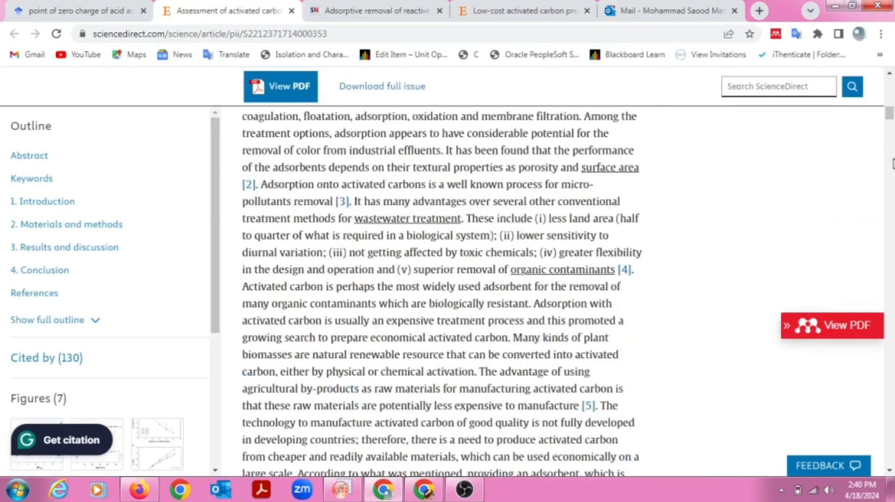
scroll(down, 3)
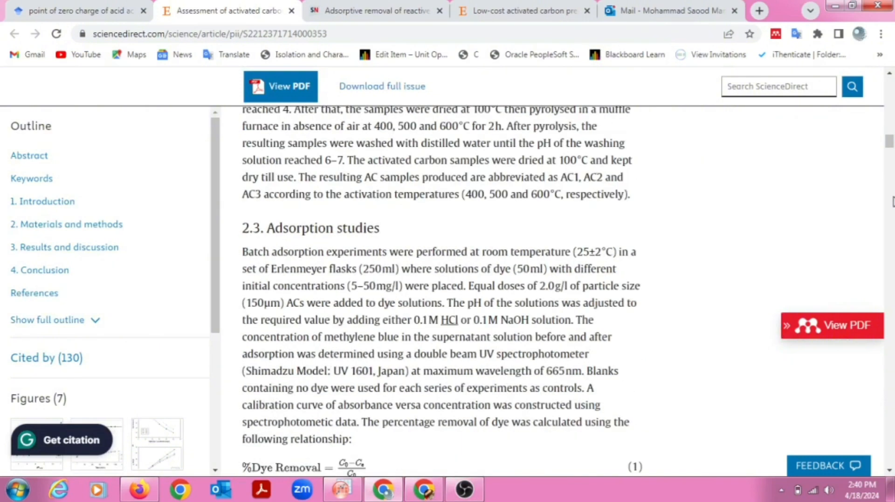
scroll(down, 3)
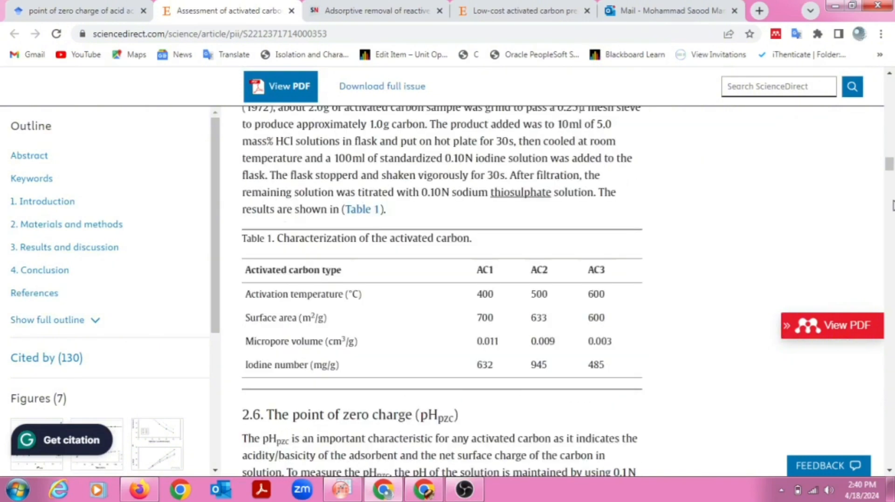
scroll(down, 3)
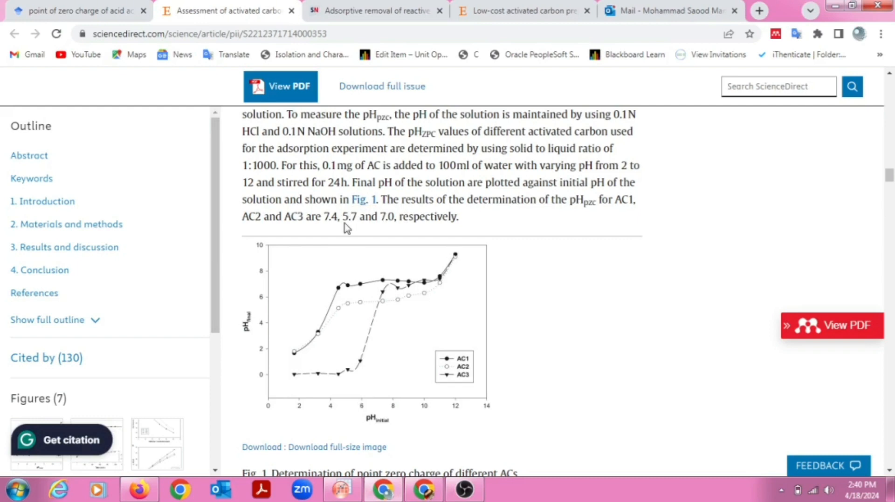
mouse_move(355, 226)
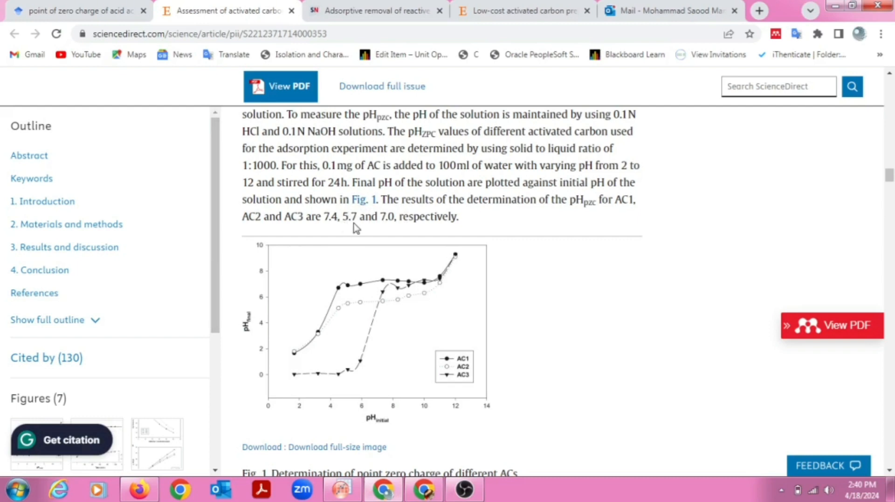
mouse_move(324, 236)
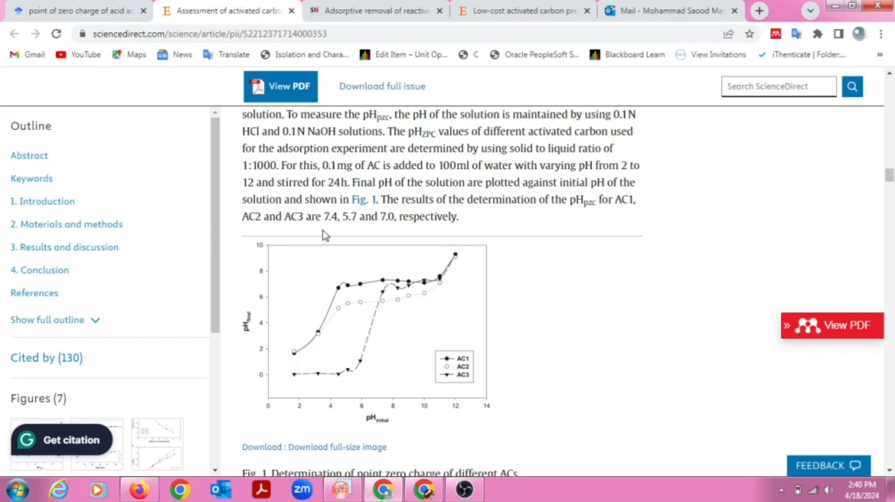
mouse_move(360, 230)
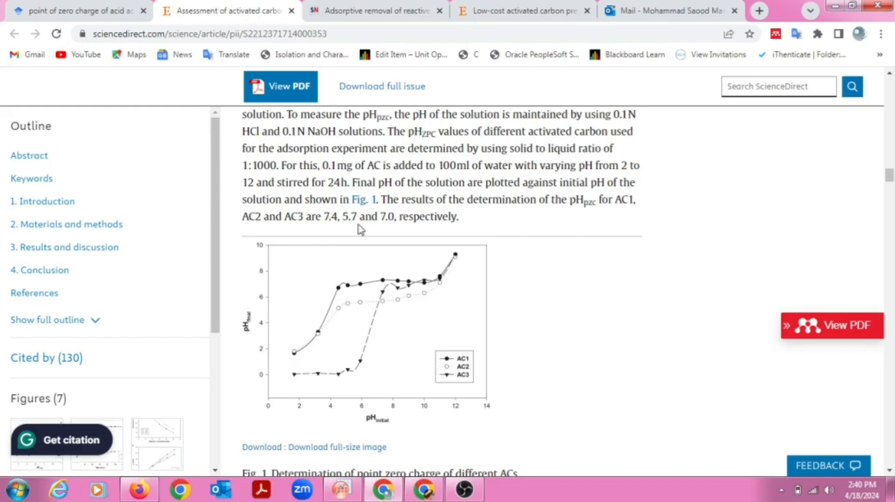
mouse_move(365, 217)
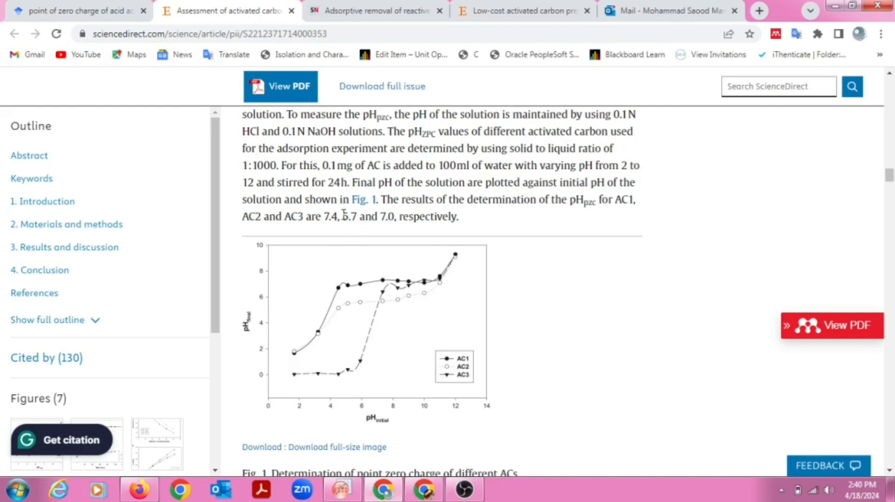
drag(342, 216, 395, 217)
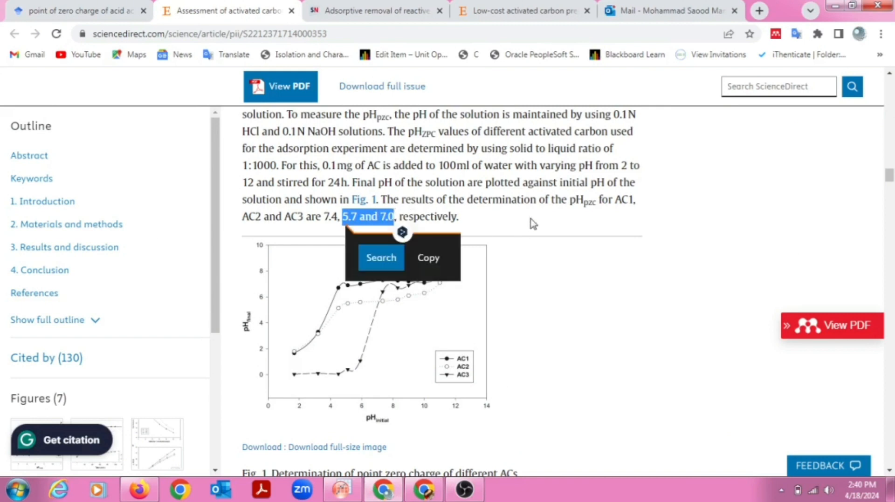
mouse_move(352, 491)
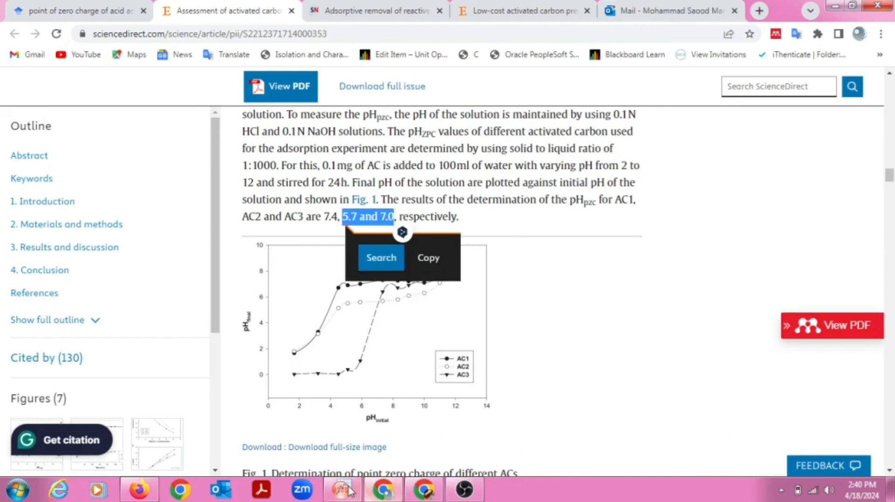
click(341, 491)
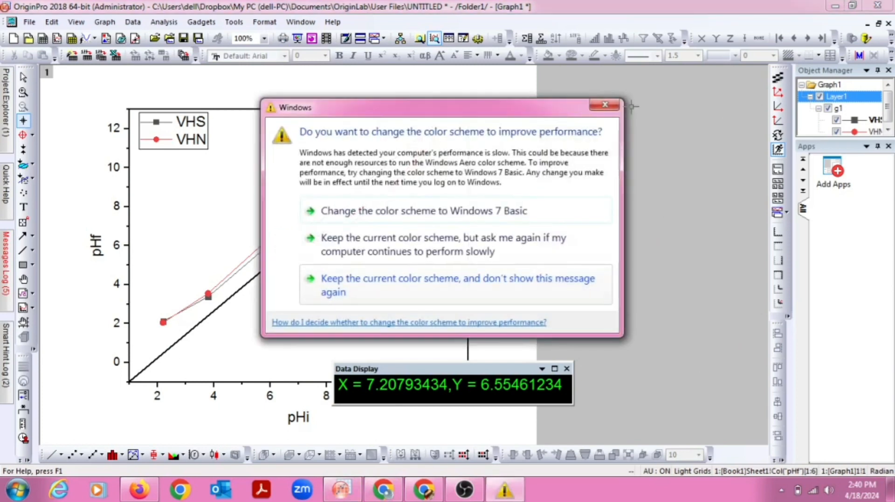
Dismiss the Windows colour scheme prompt to get back to the graph with its crosshair reading
click(604, 105)
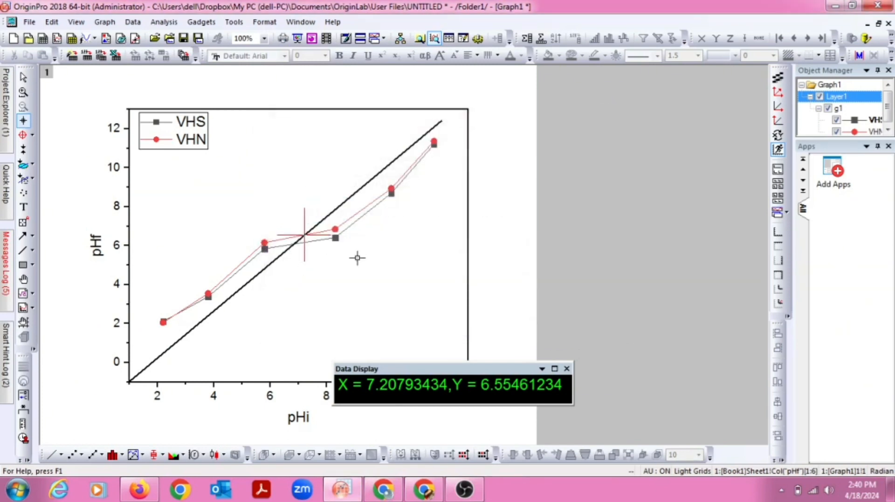